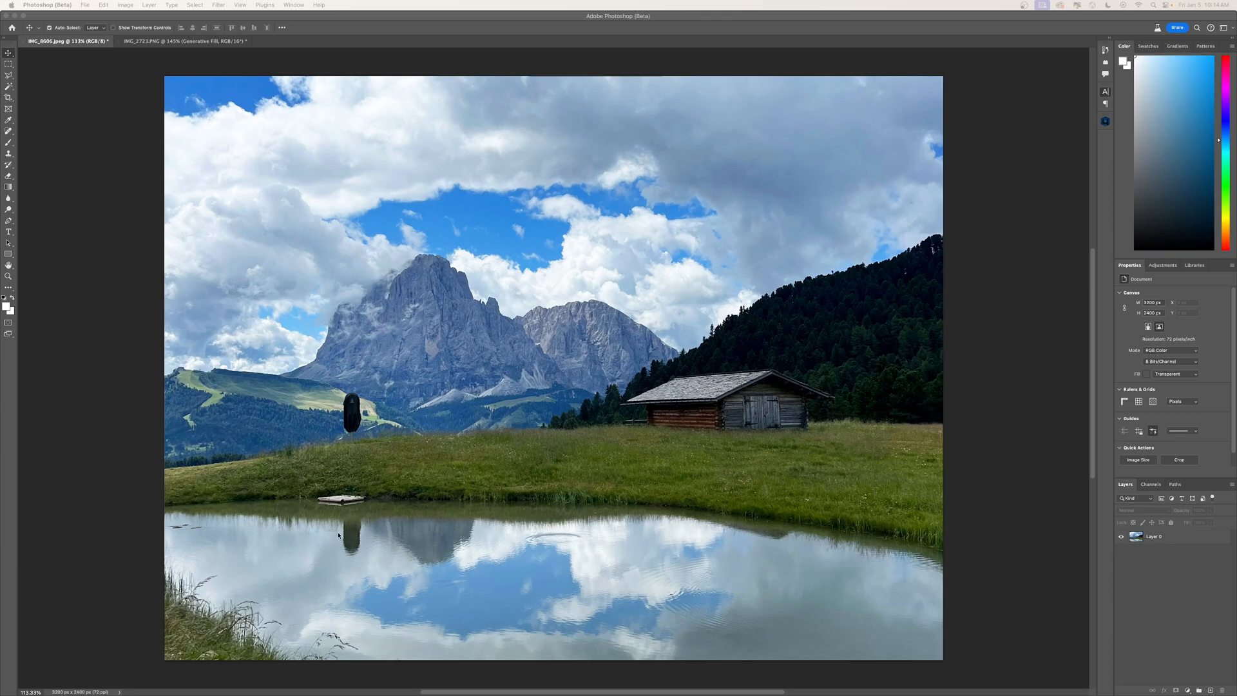
mouse_move(895, 237)
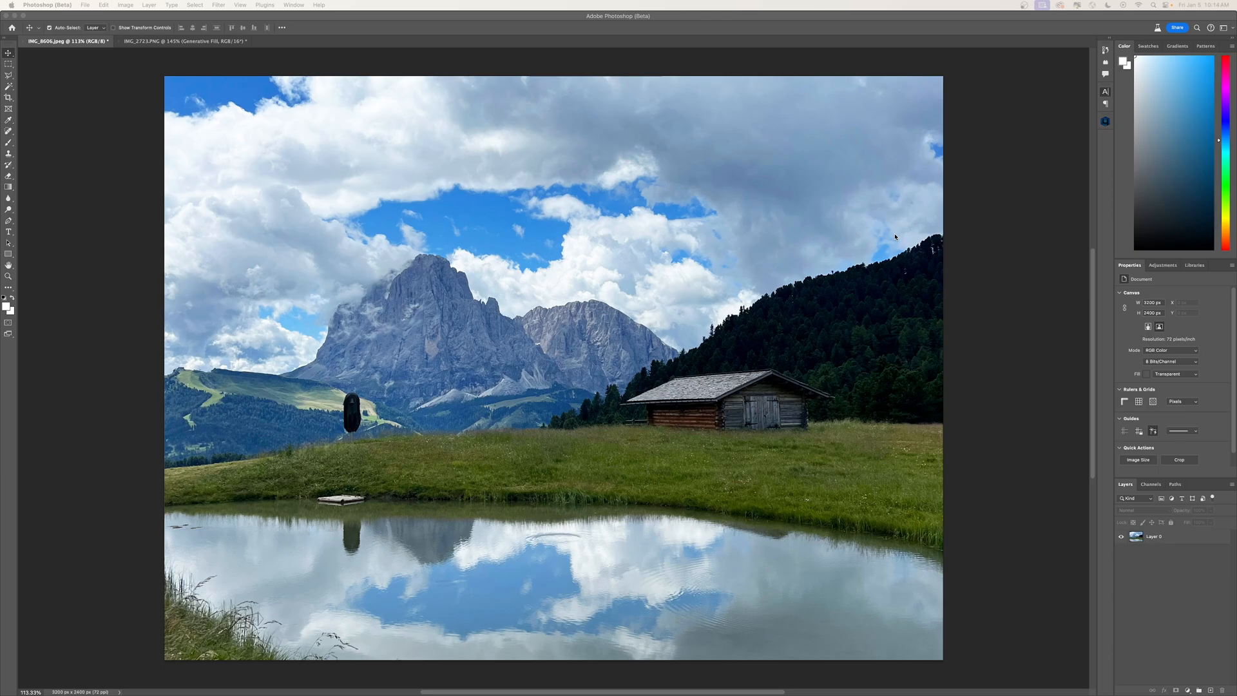
mouse_move(750, 396)
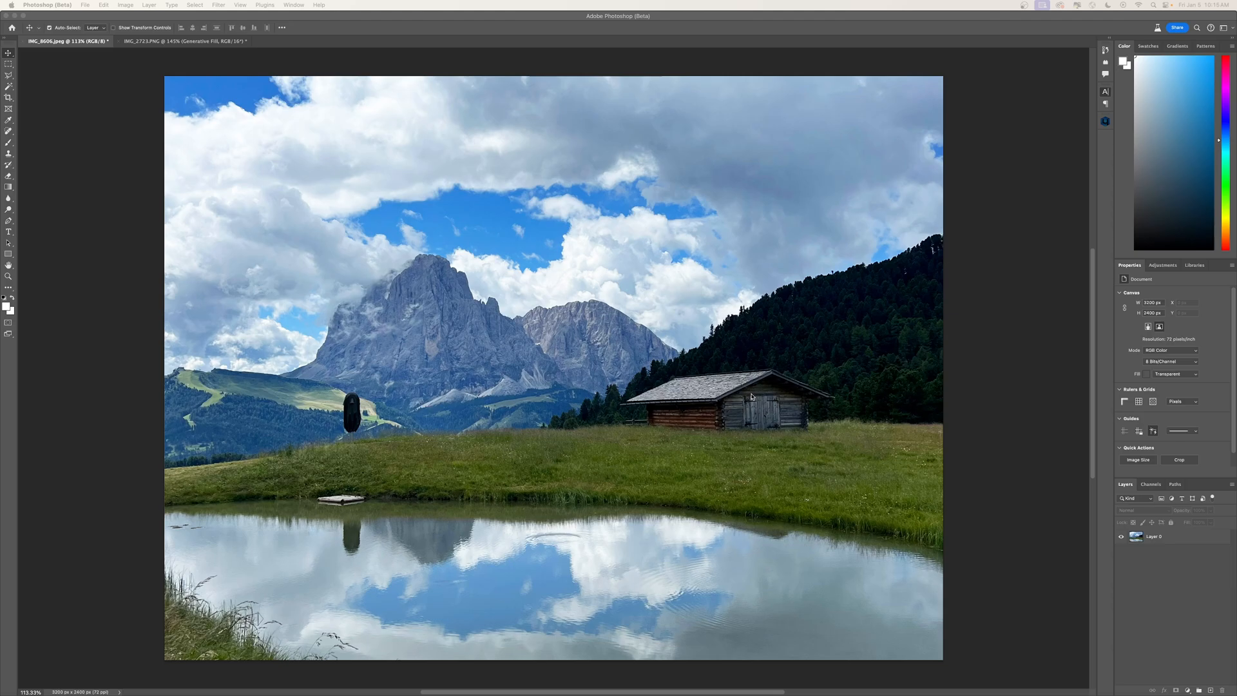
mouse_move(944, 429)
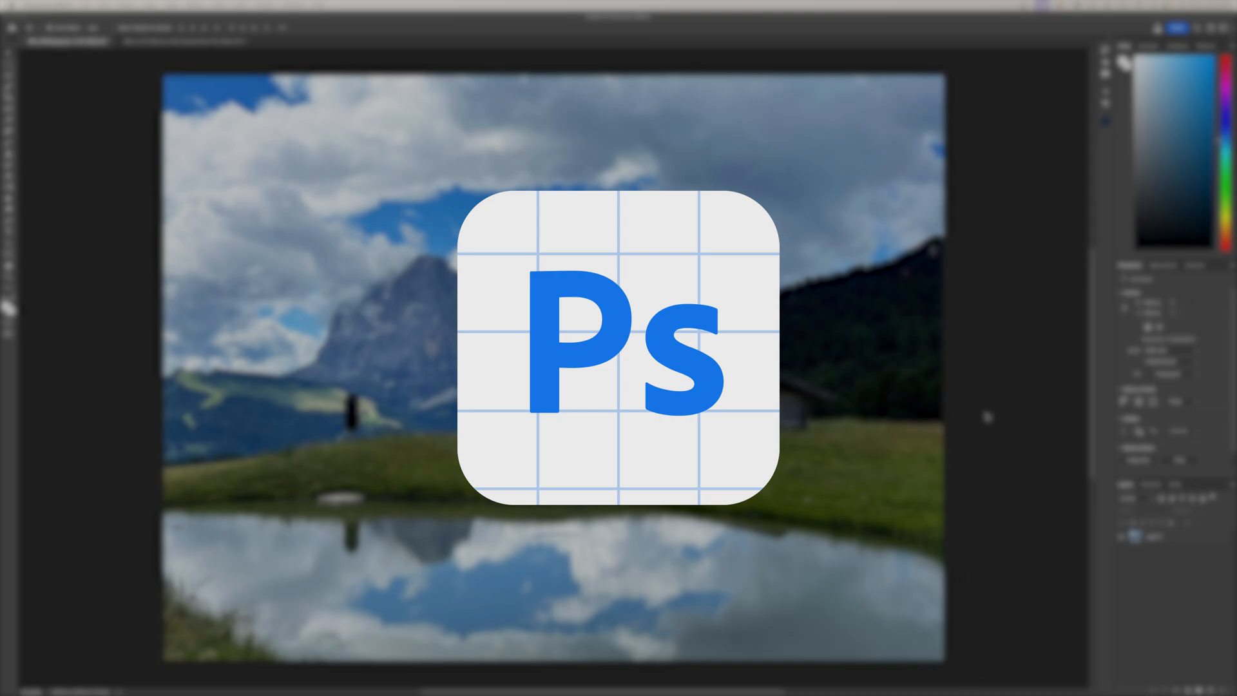
mouse_move(1003, 417)
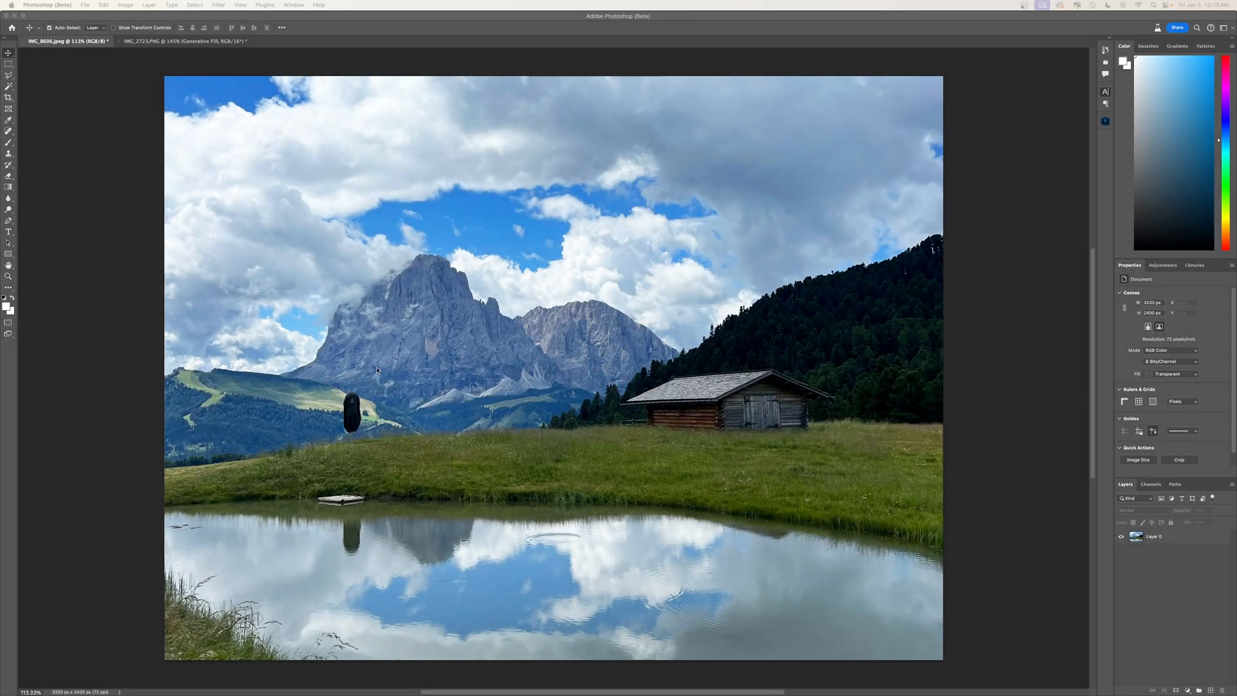
mouse_move(363, 534)
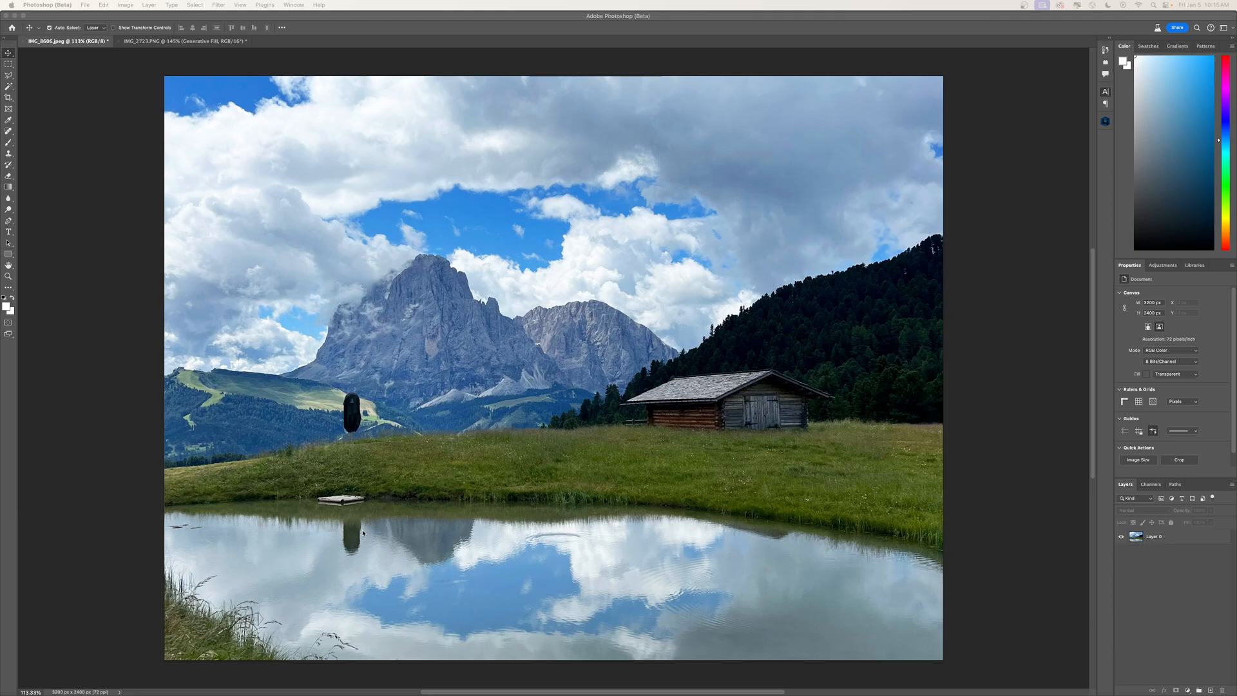
mouse_move(354, 387)
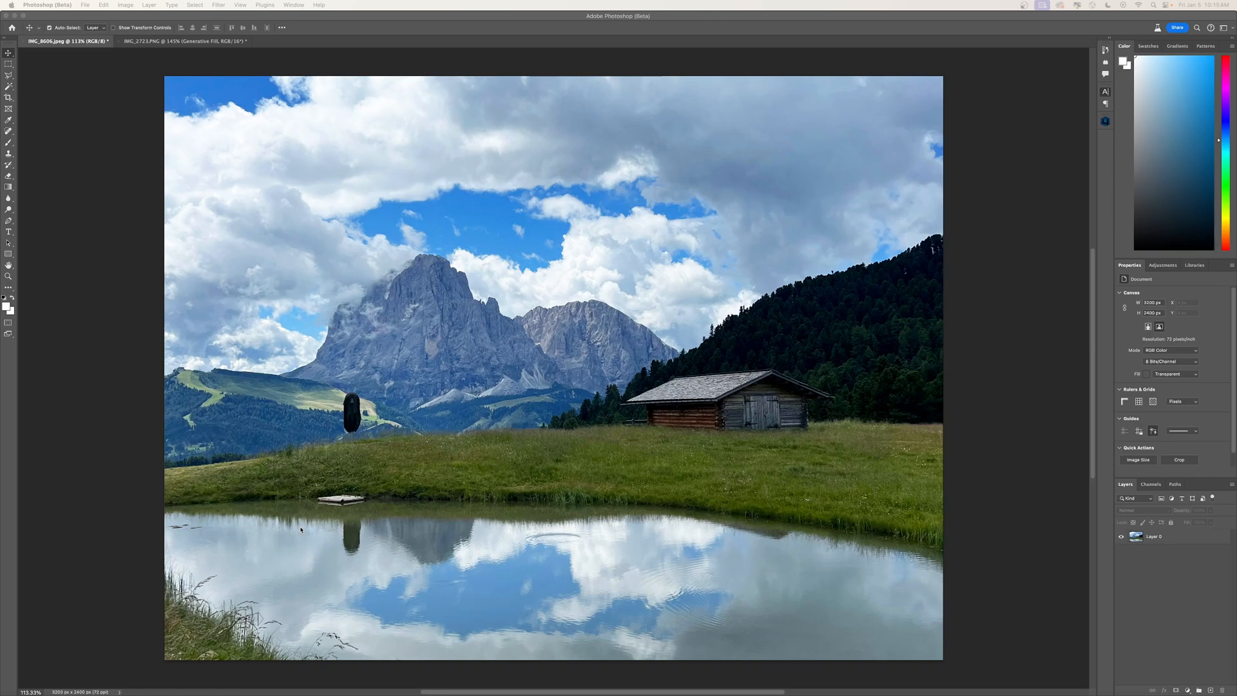
mouse_move(438, 311)
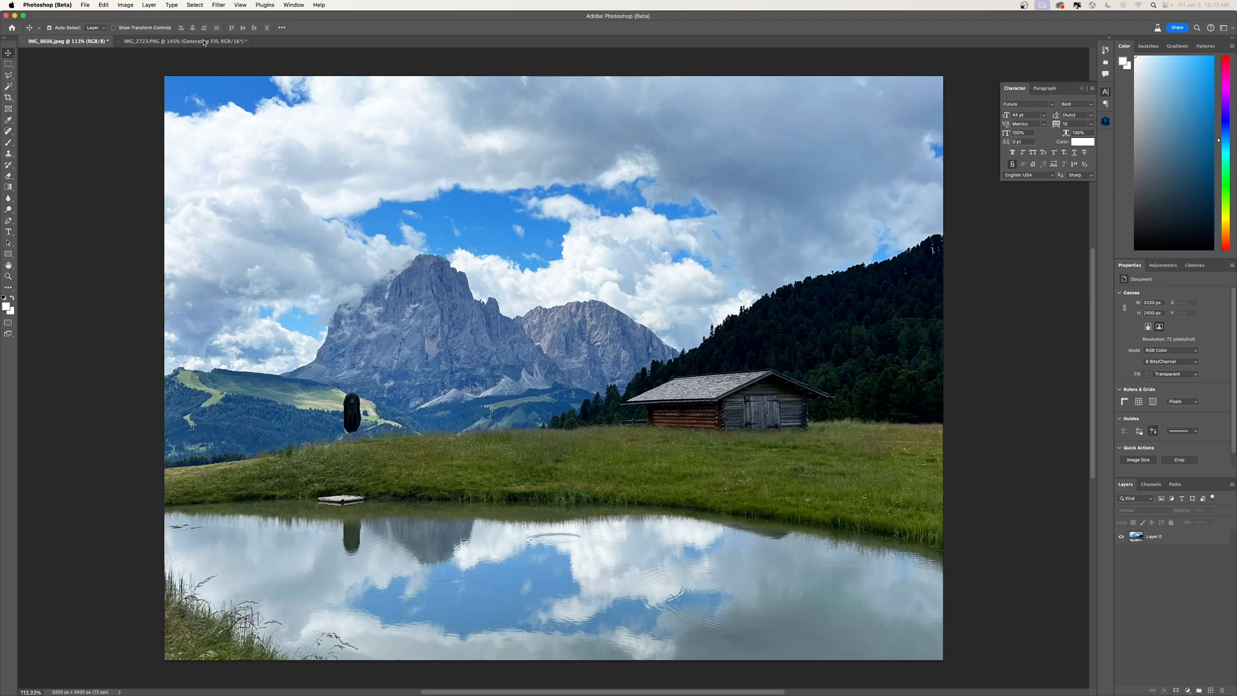
Step: Make the IMG_2723.PNG dog photo the active document
left_click(182, 41)
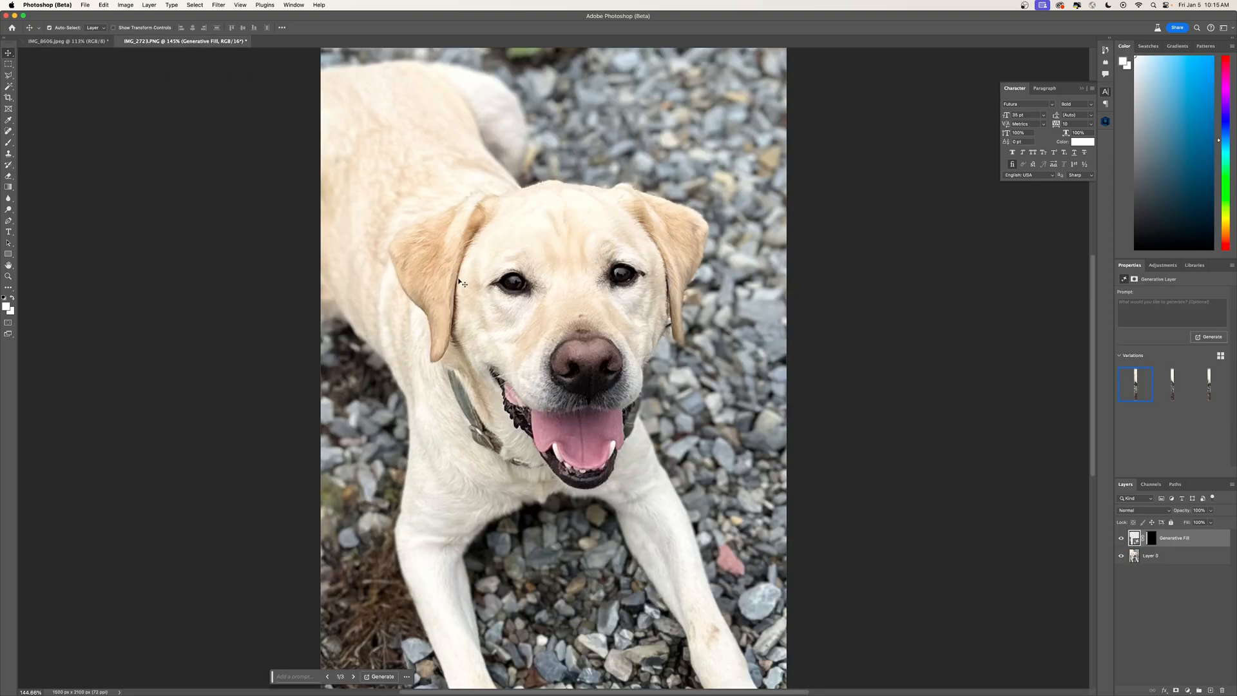
mouse_move(584, 332)
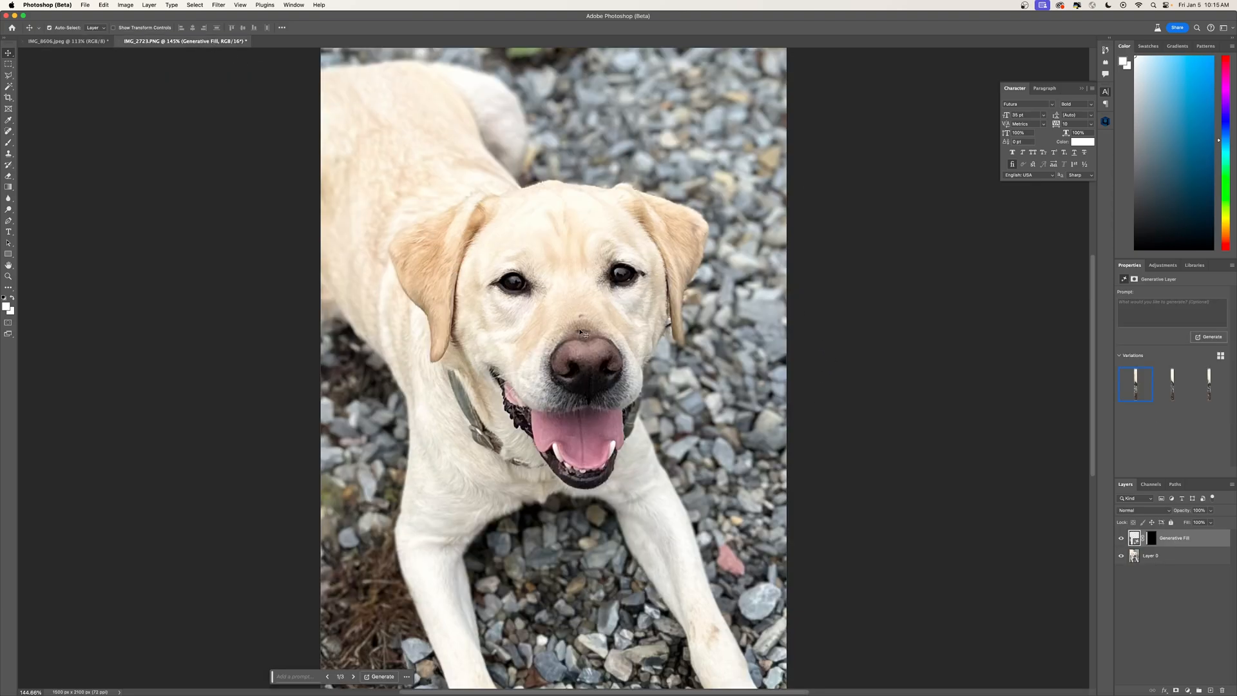
mouse_move(596, 346)
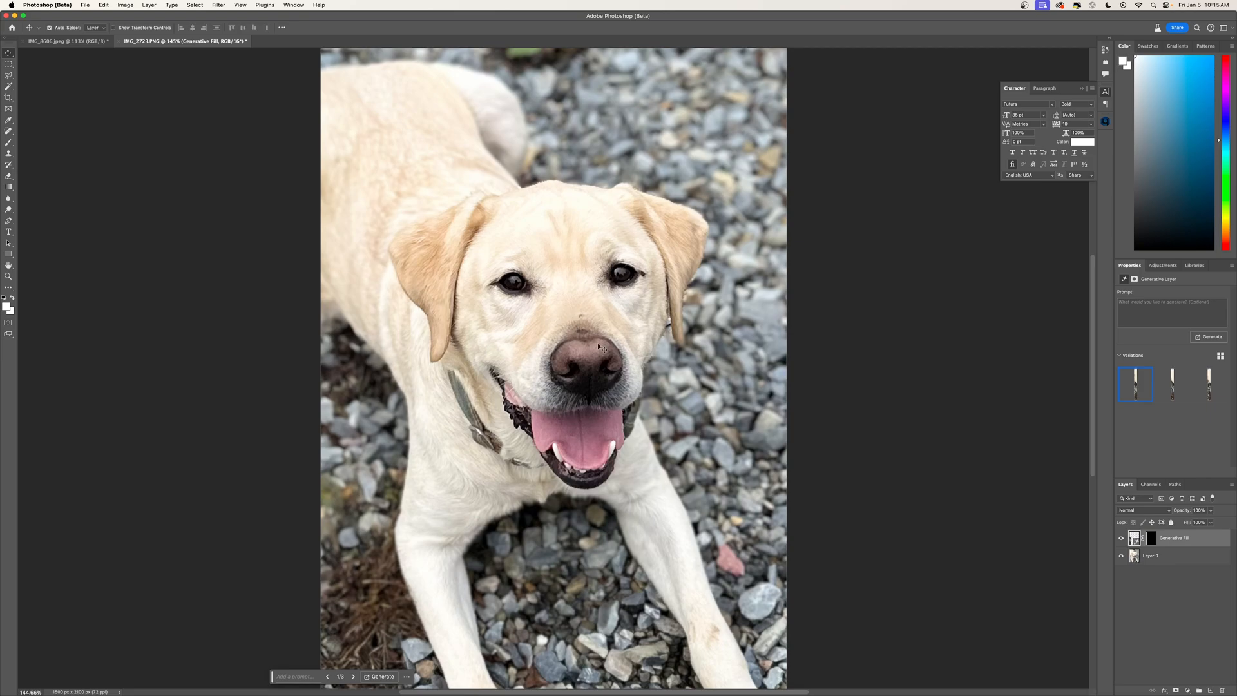
mouse_move(62, 14)
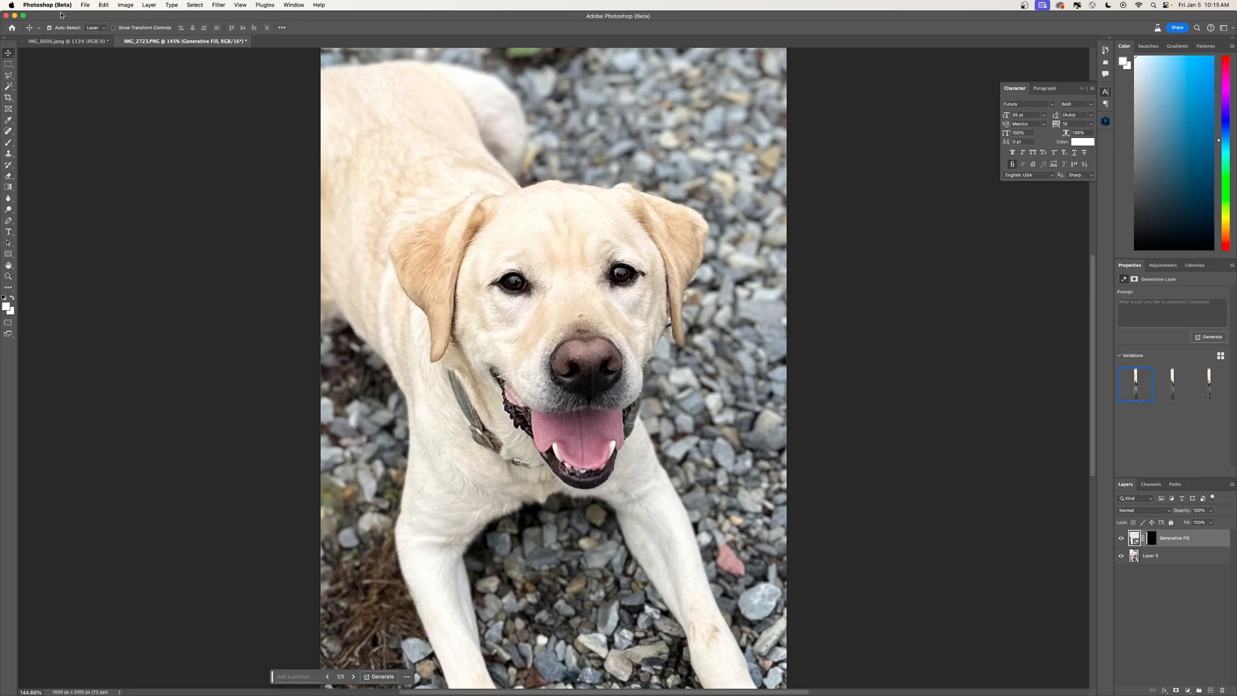
Step: On the landscape photo, lasso the dark object and its reflection and generate a 'Remove objects' fill
left_click(65, 41)
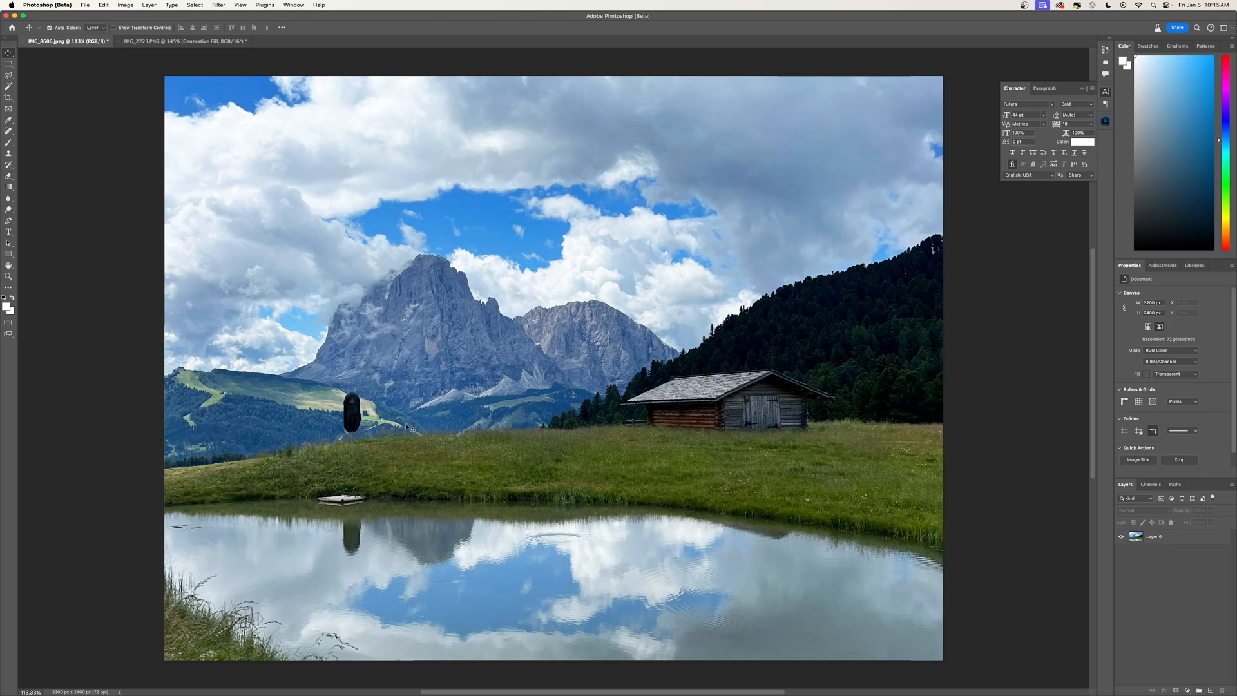
mouse_move(925, 440)
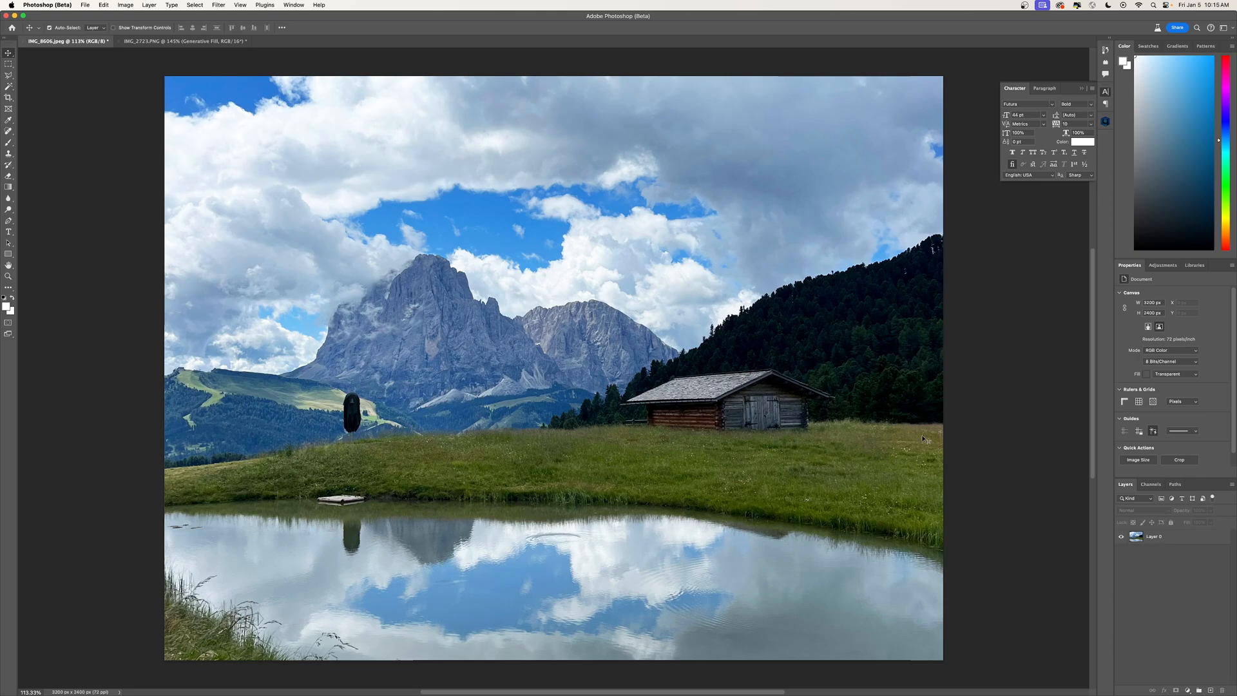
left_click(9, 78)
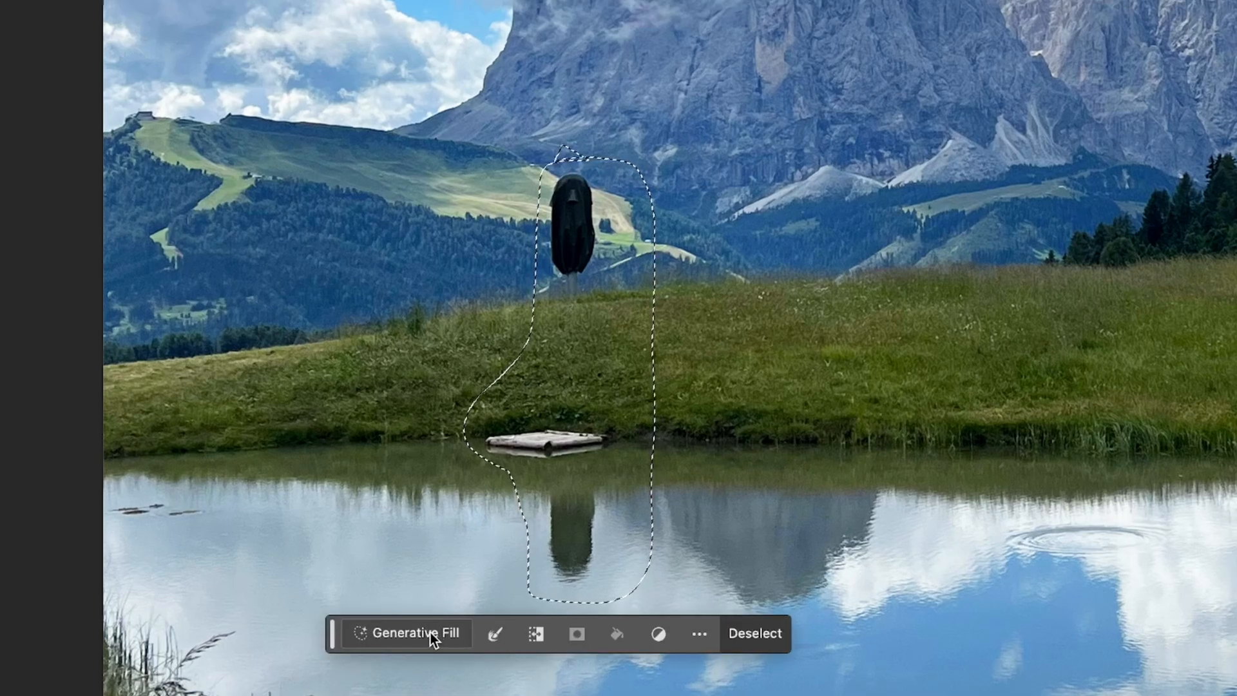
left_click(408, 632)
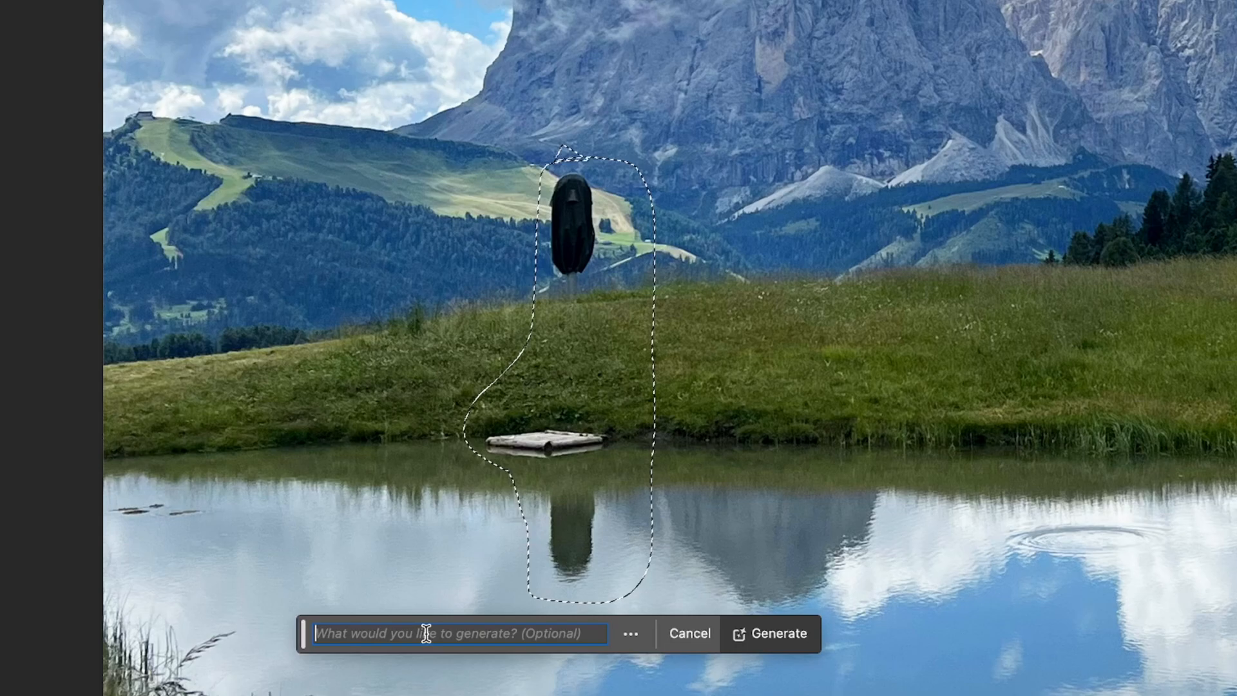
type("Remove")
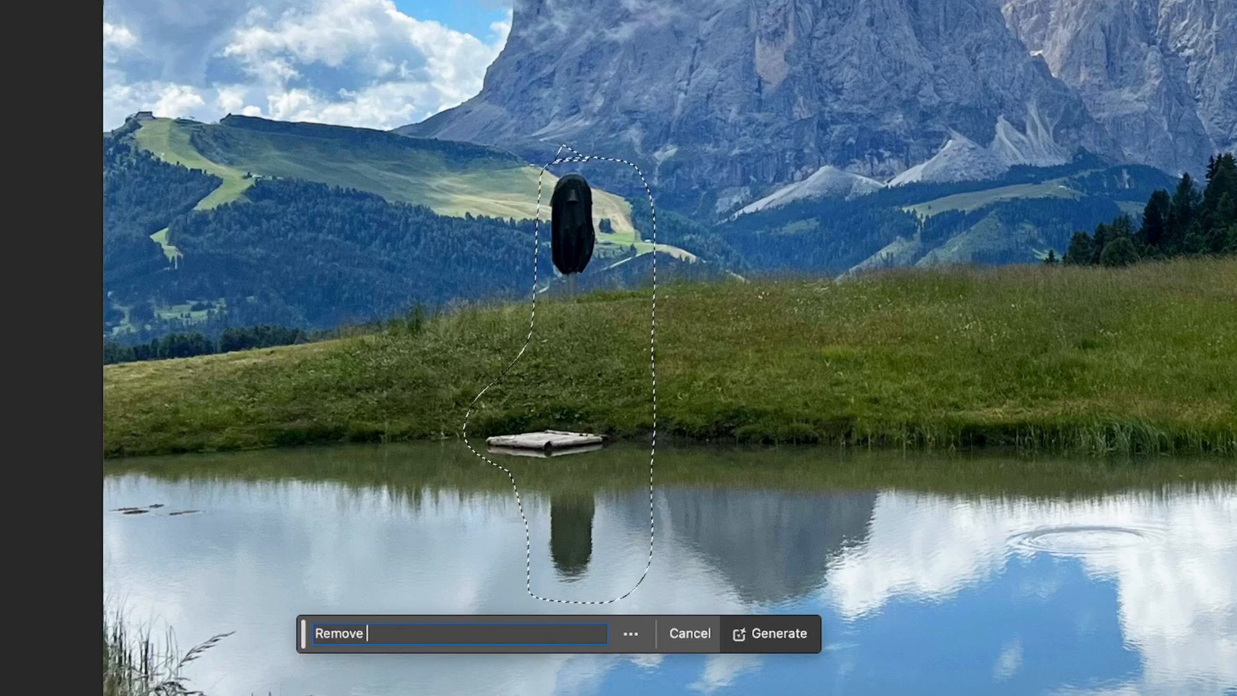
type("objet\\c")
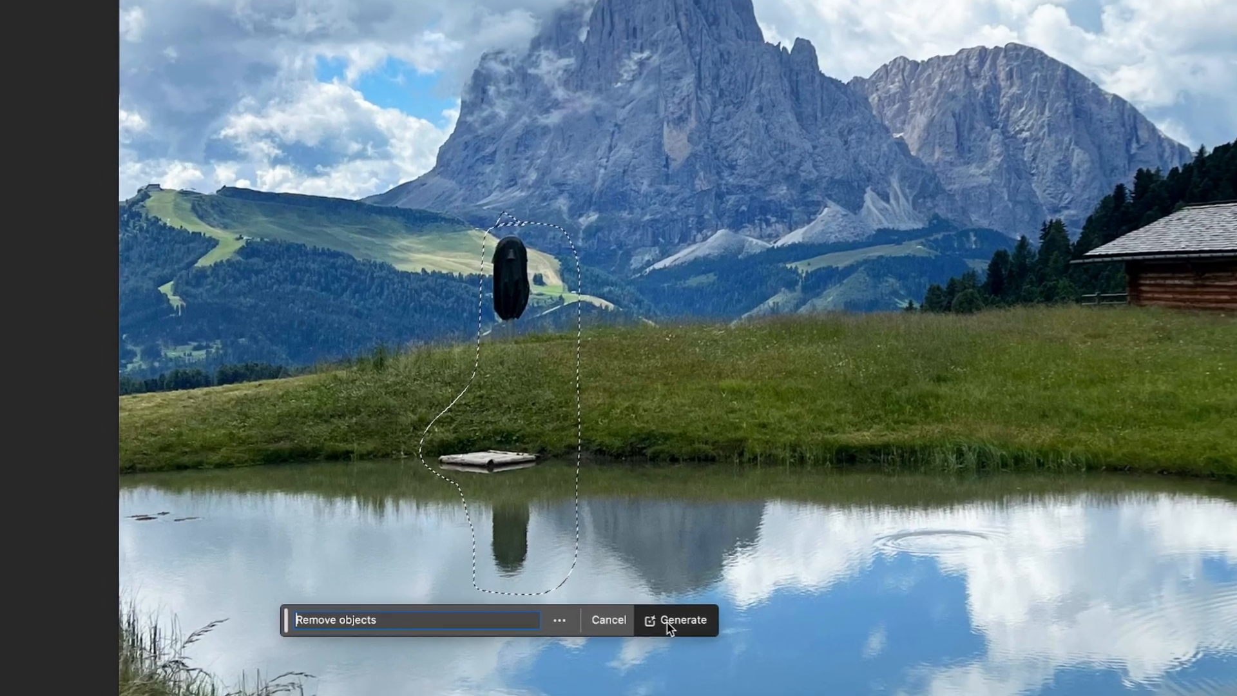
left_click(683, 620)
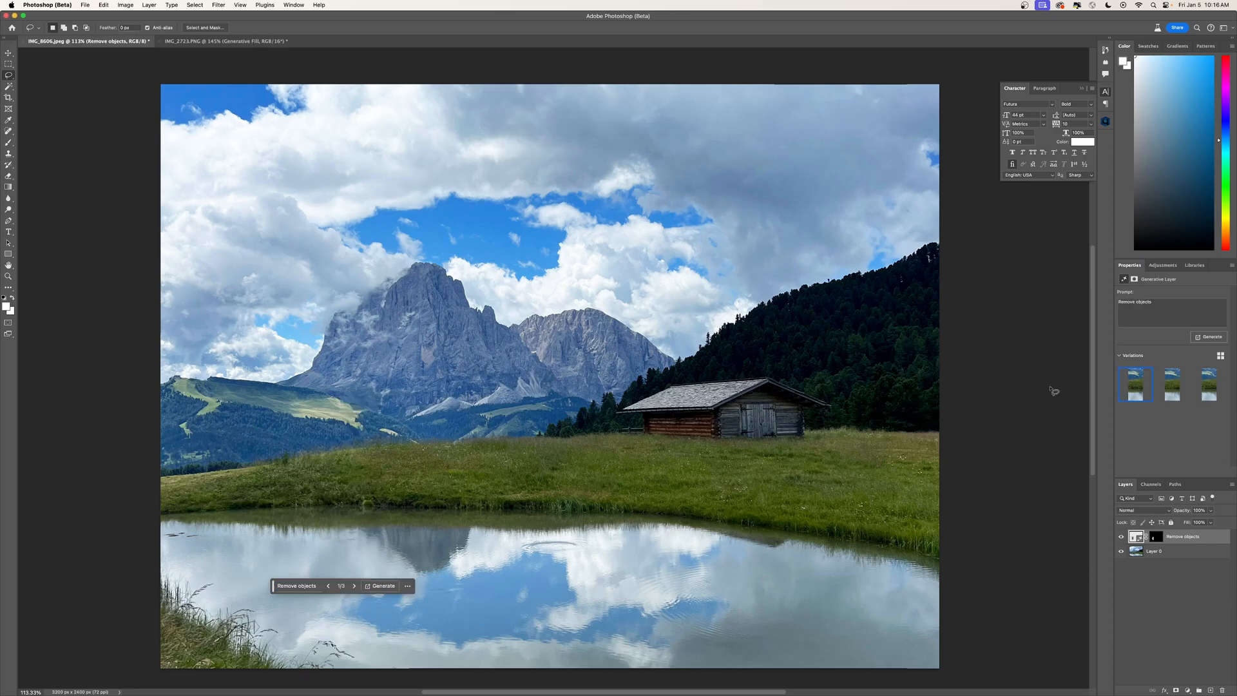
mouse_move(437, 509)
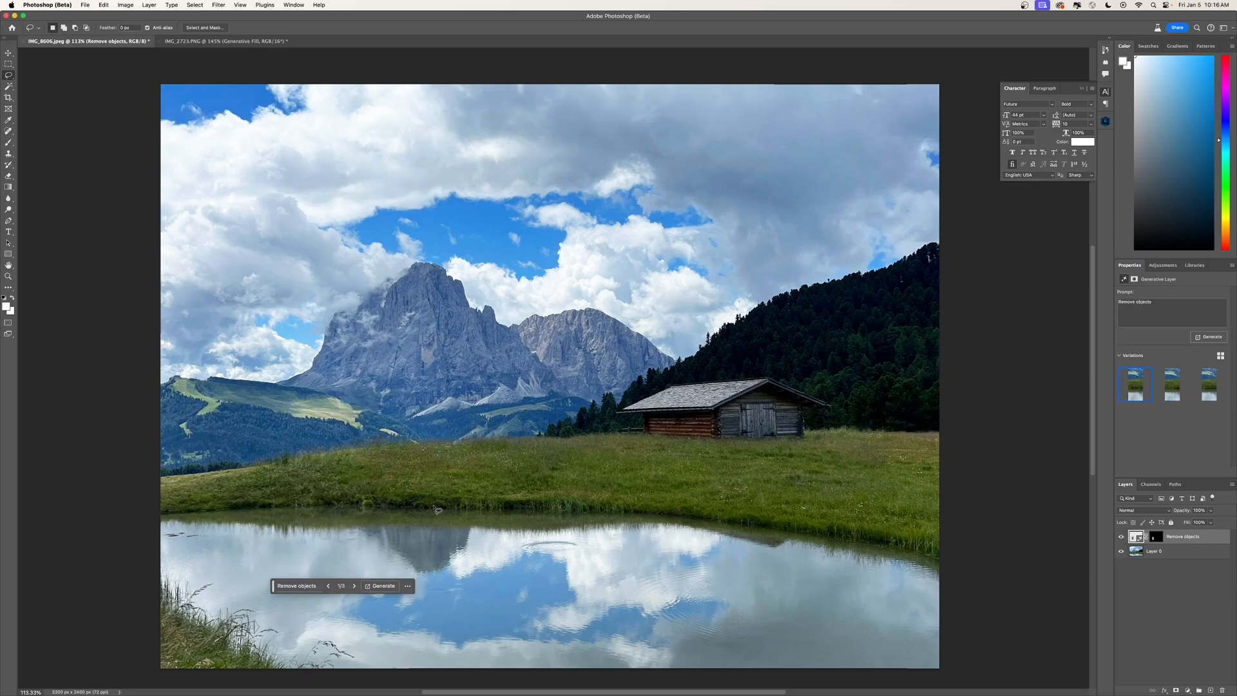
left_click(1171, 385)
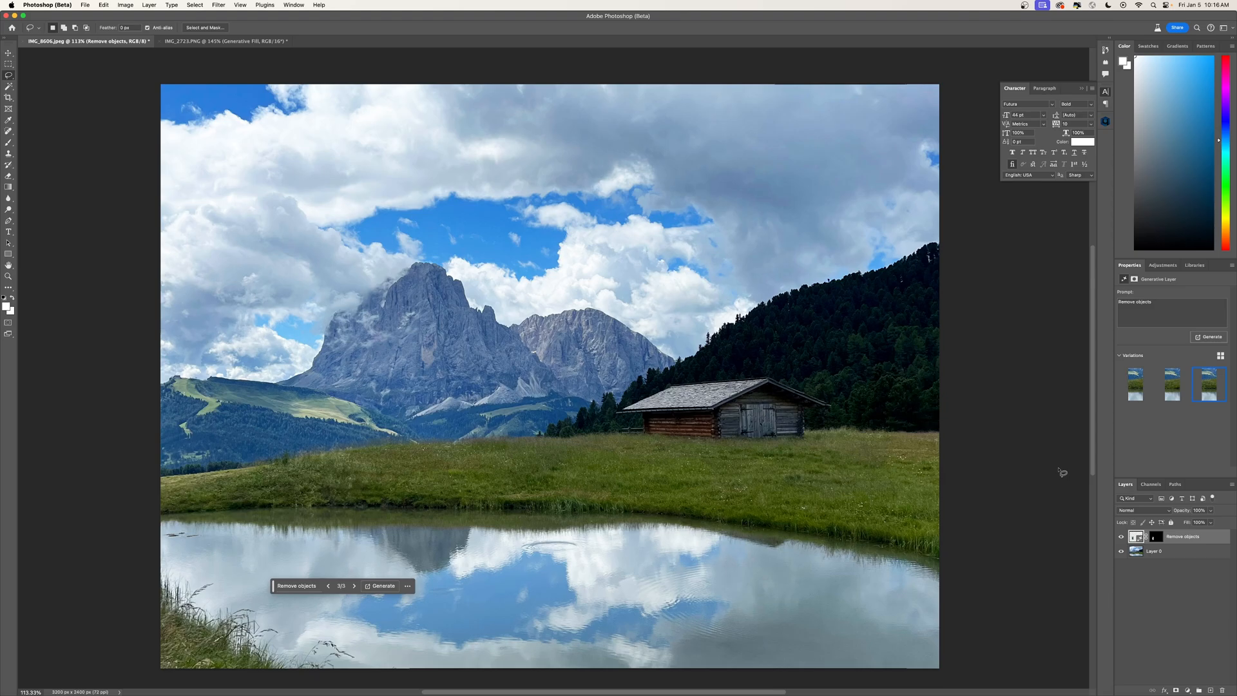
mouse_move(989, 515)
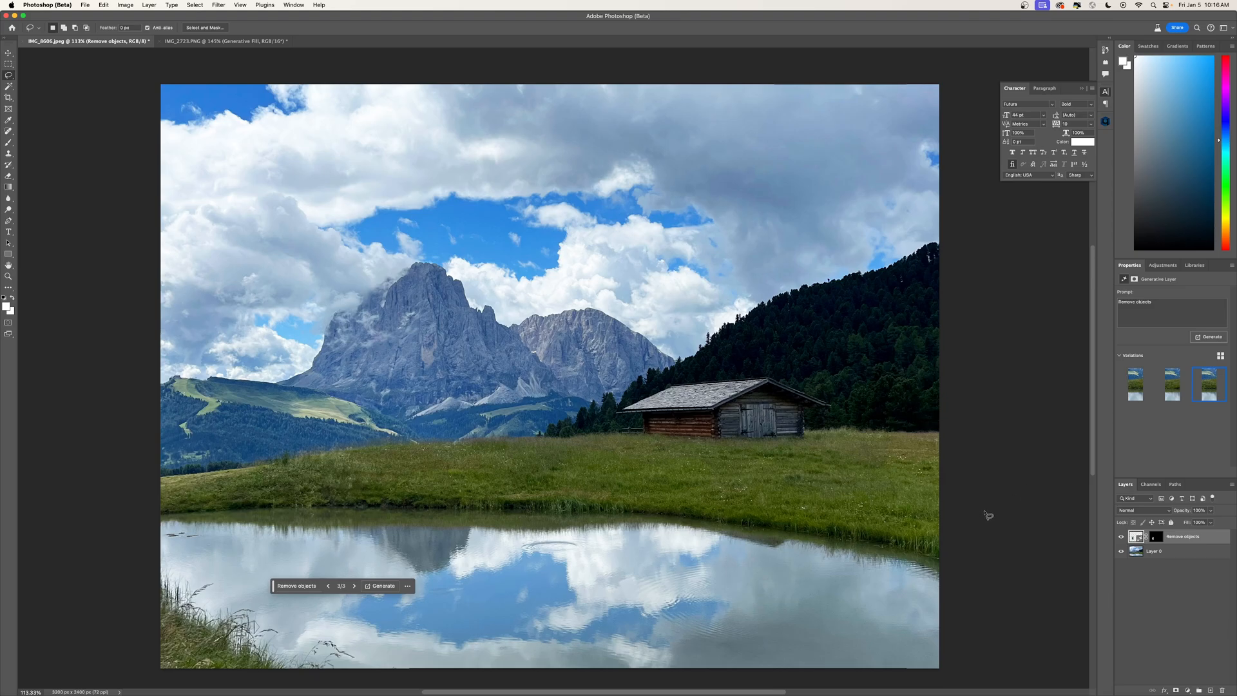
mouse_move(310, 435)
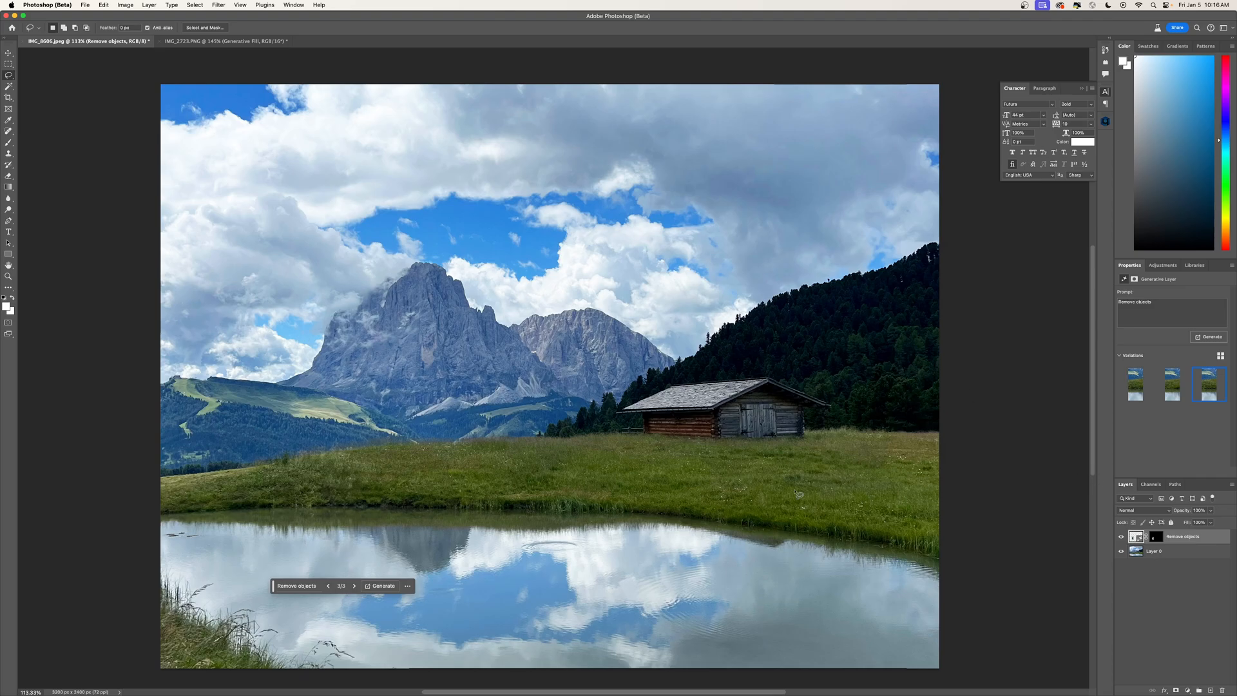
mouse_move(684, 381)
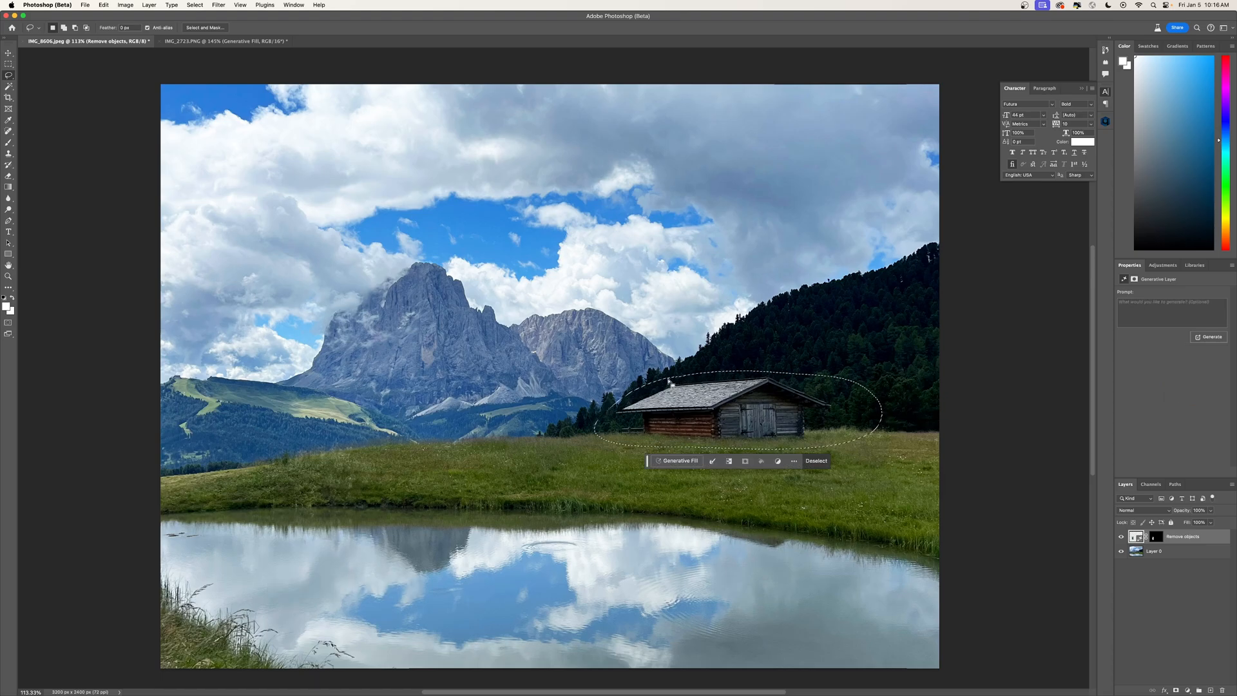
Step: Generate a 'Remove building' fill over the outlined hut, preview a second variation, then keep the first
left_click(680, 461)
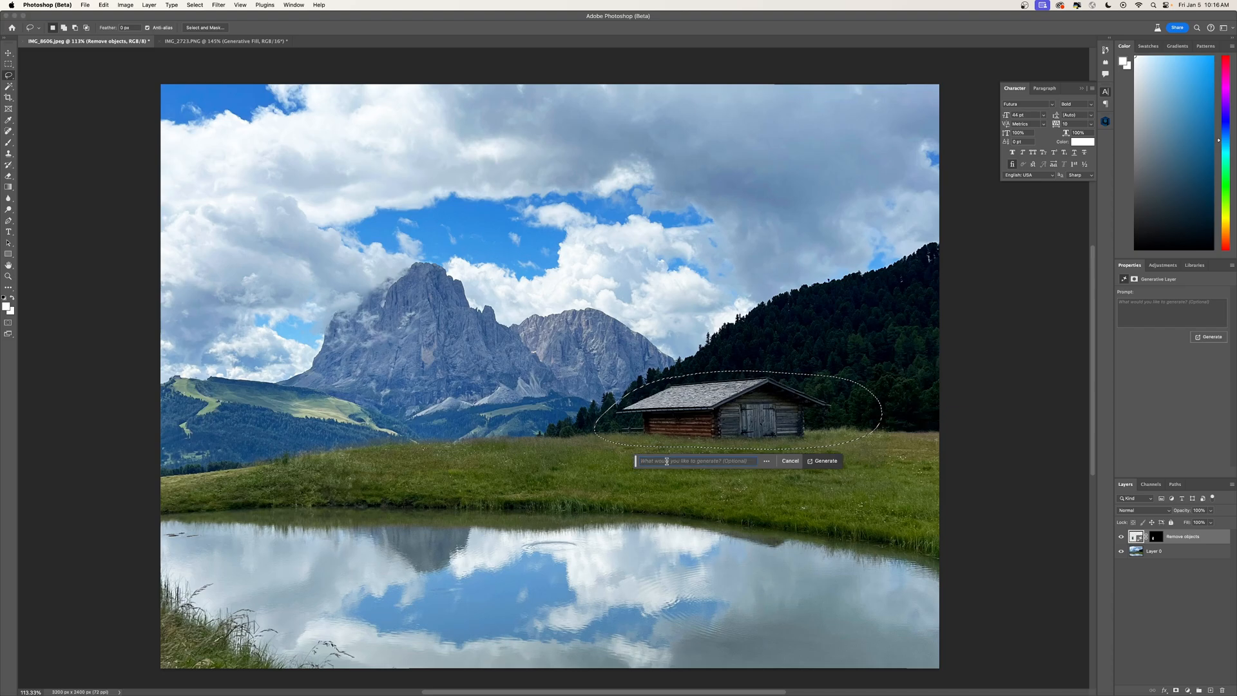
type("Remove buil")
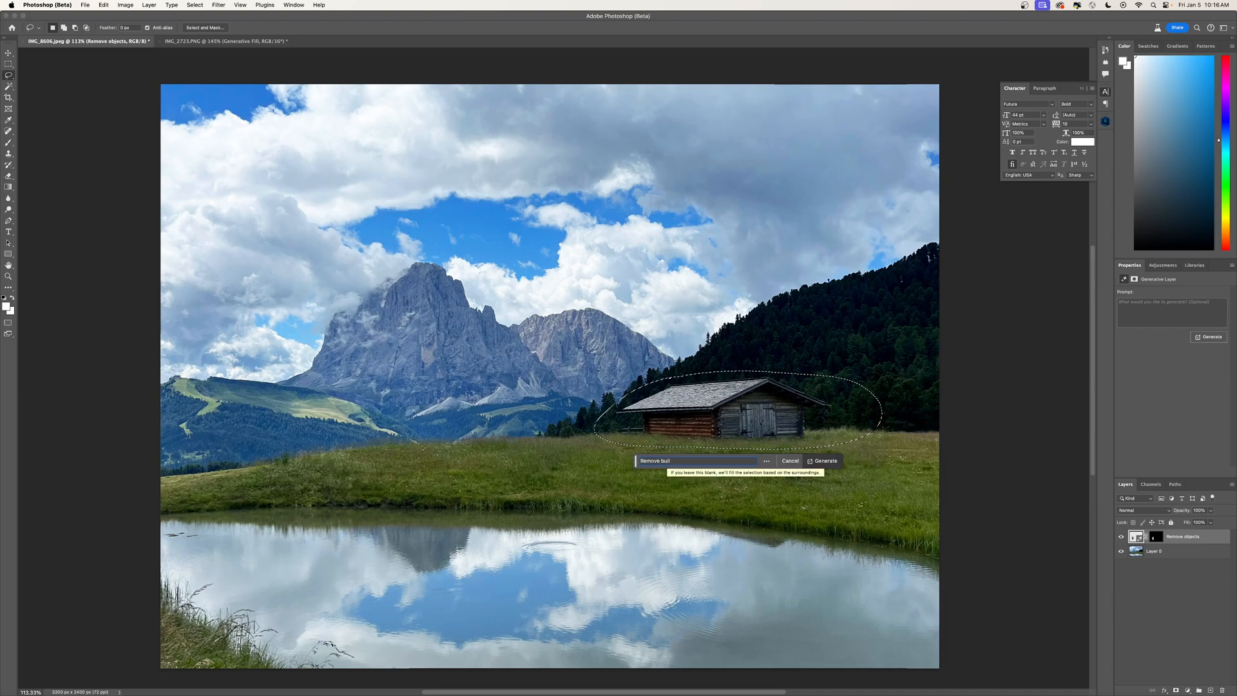
left_click(825, 462)
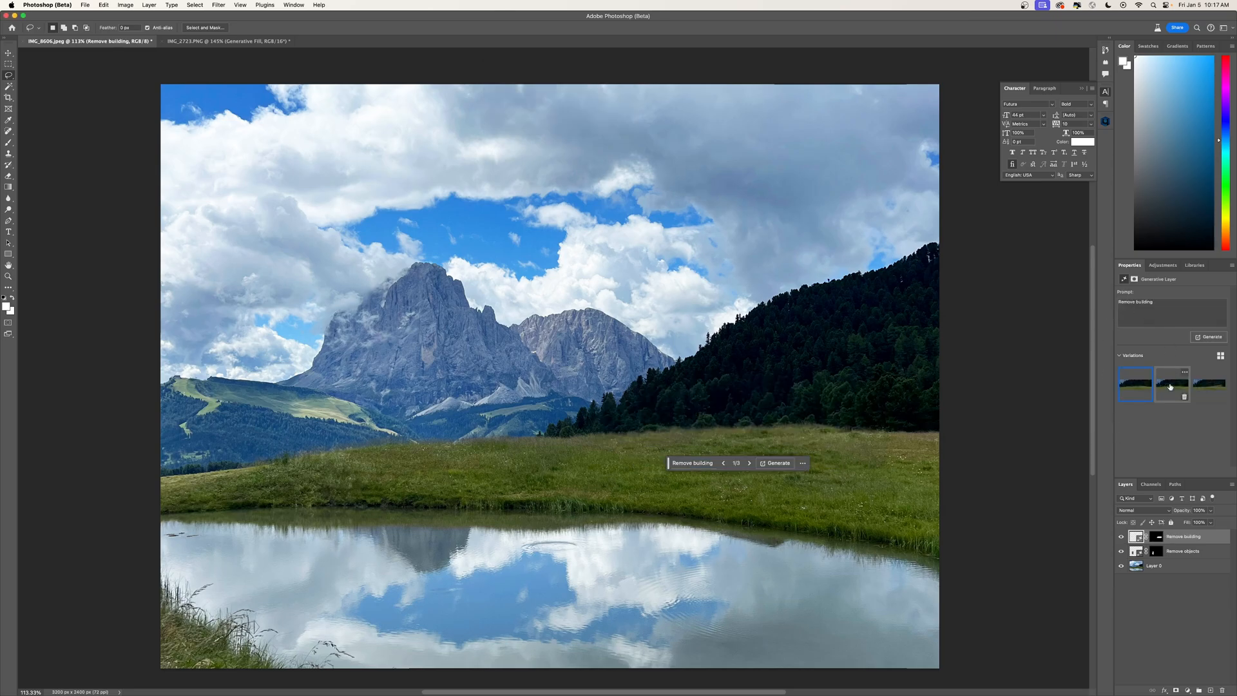
left_click(1210, 384)
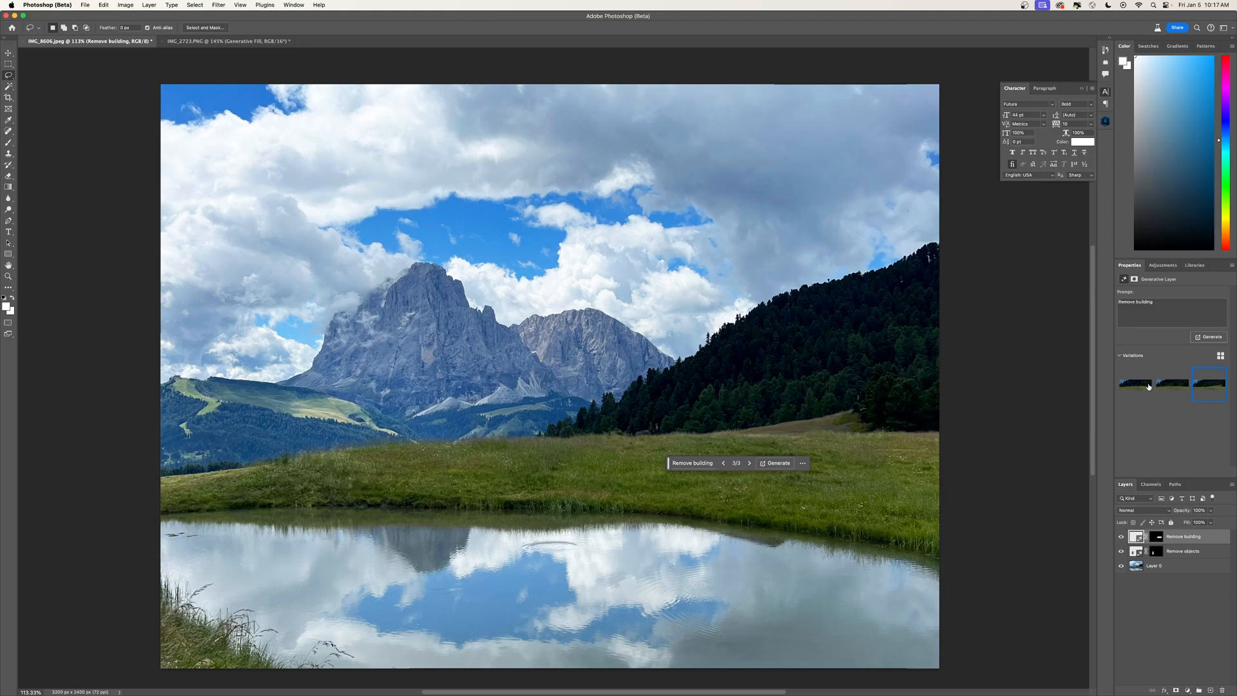
left_click(1134, 385)
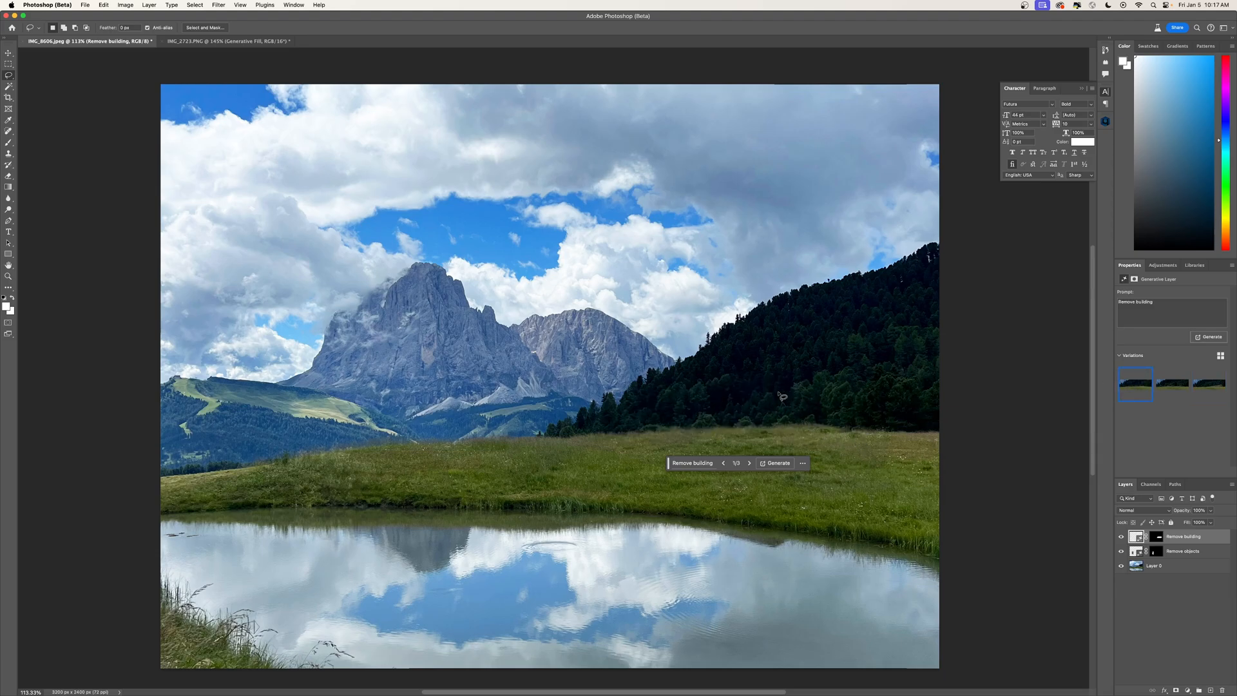
mouse_move(1015, 457)
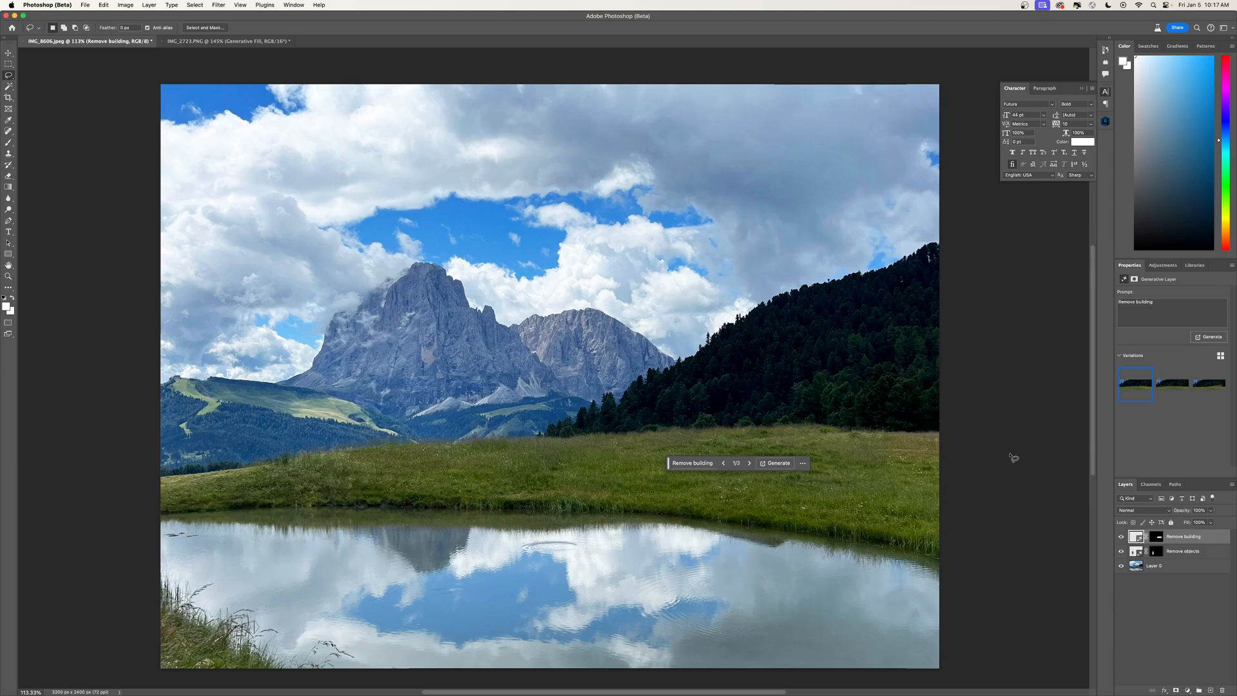
mouse_move(1016, 463)
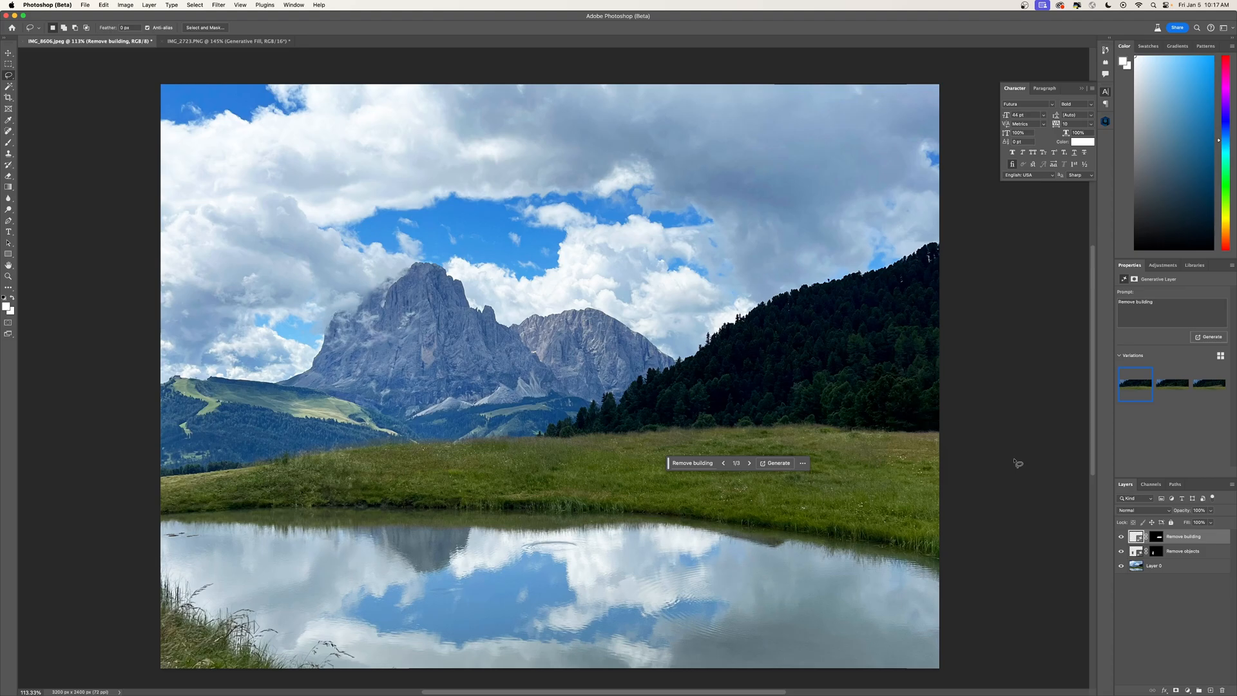
mouse_move(133, 61)
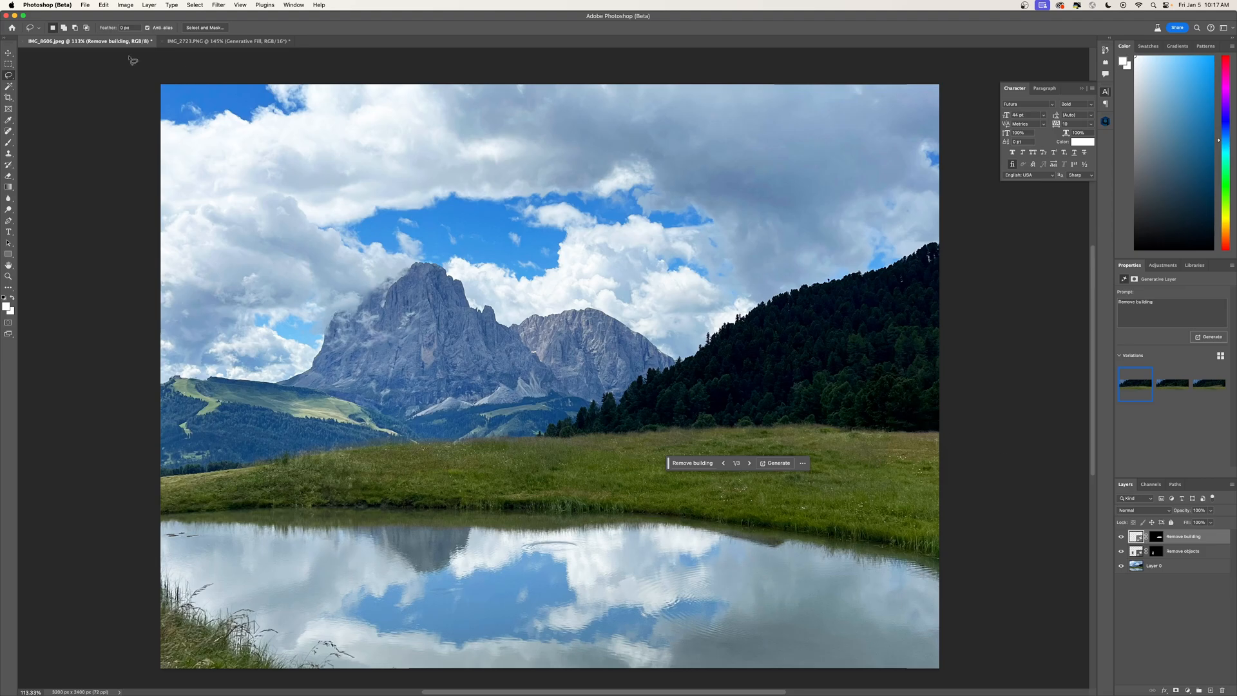
Step: On the IMG_2723 dog photo, generate a 'Remove mark' fill over the lassoed face marks
left_click(230, 42)
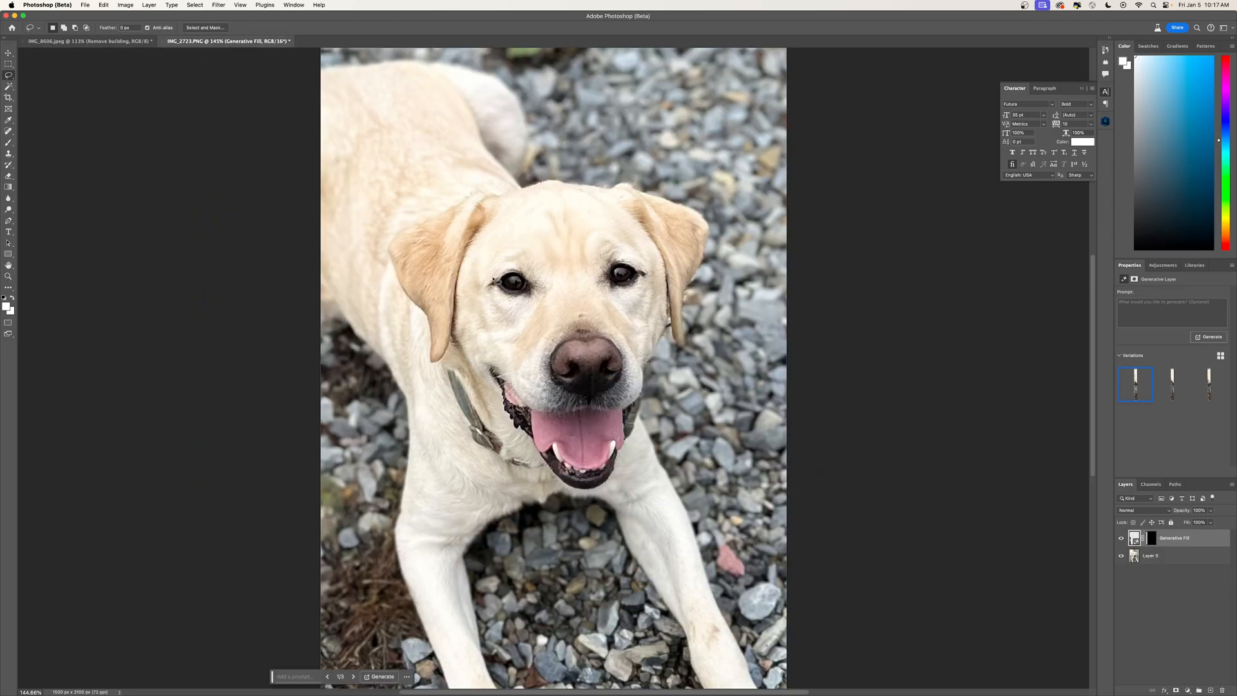
mouse_move(416, 319)
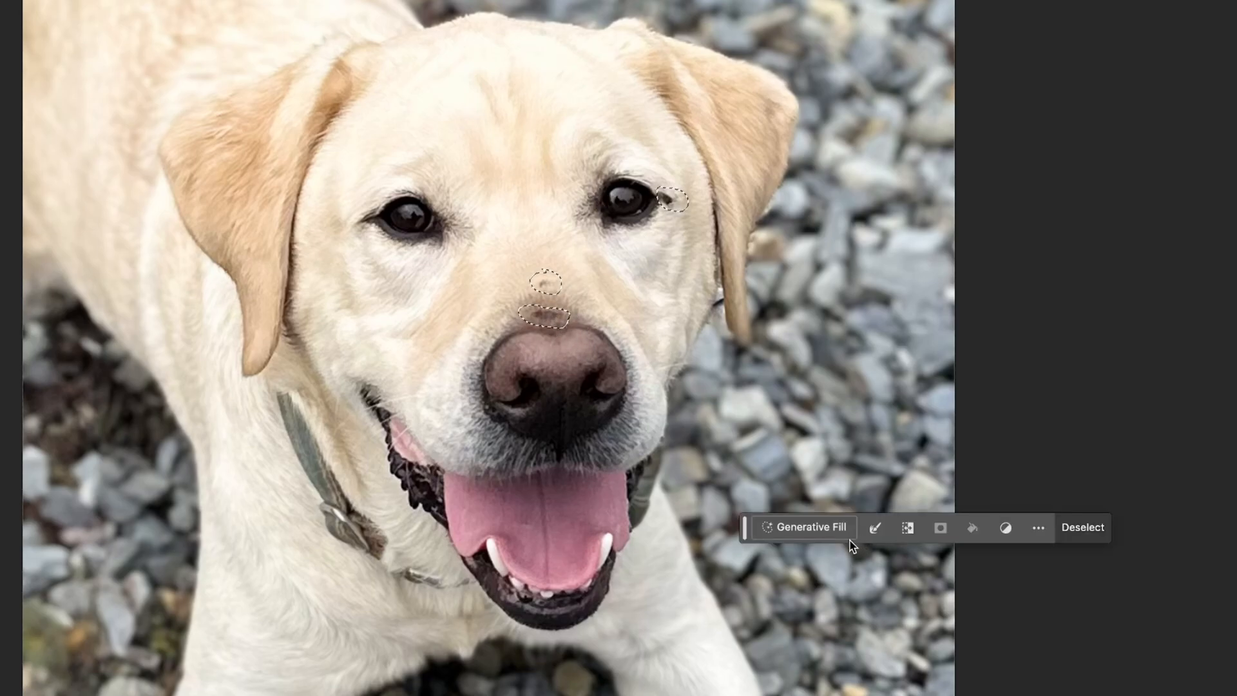
left_click(814, 527)
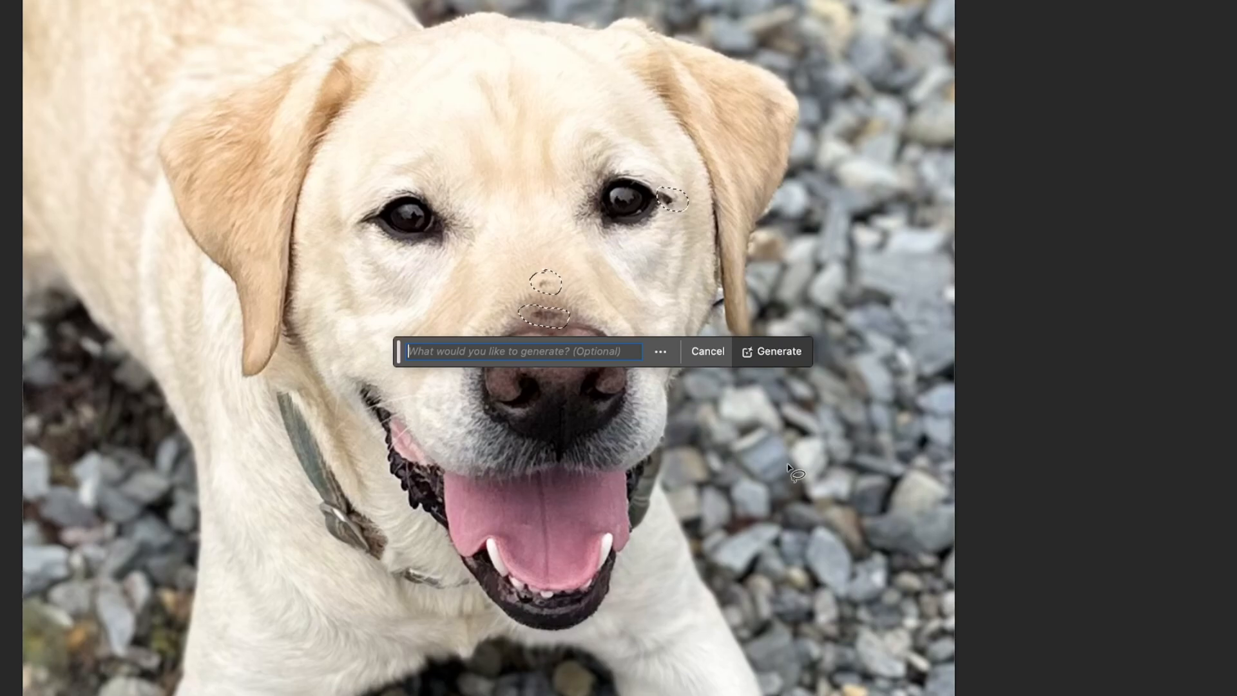
type("Remove mark")
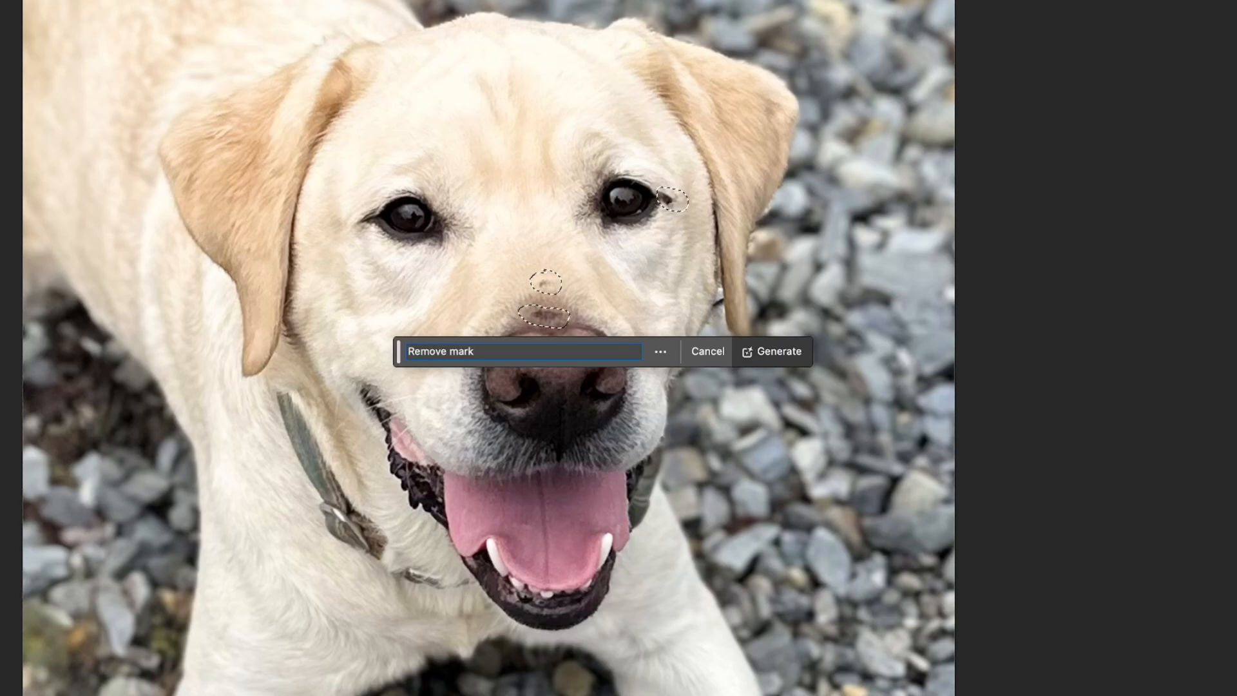
left_click(772, 350)
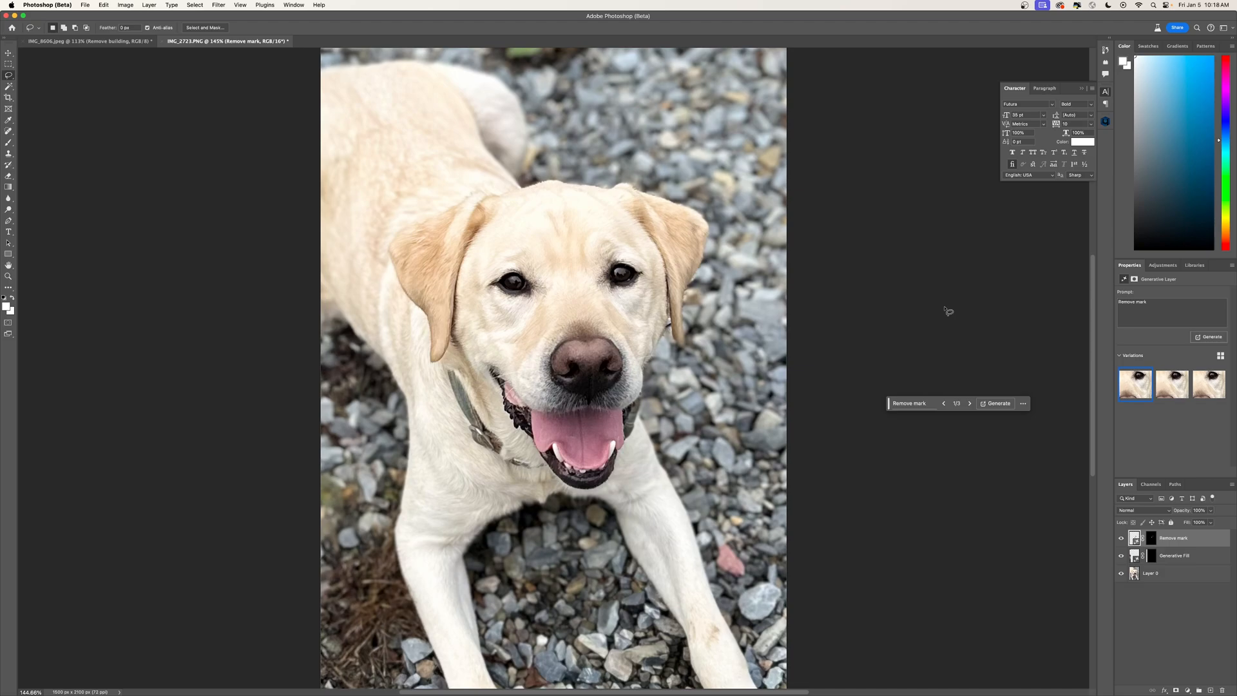
mouse_move(48, 5)
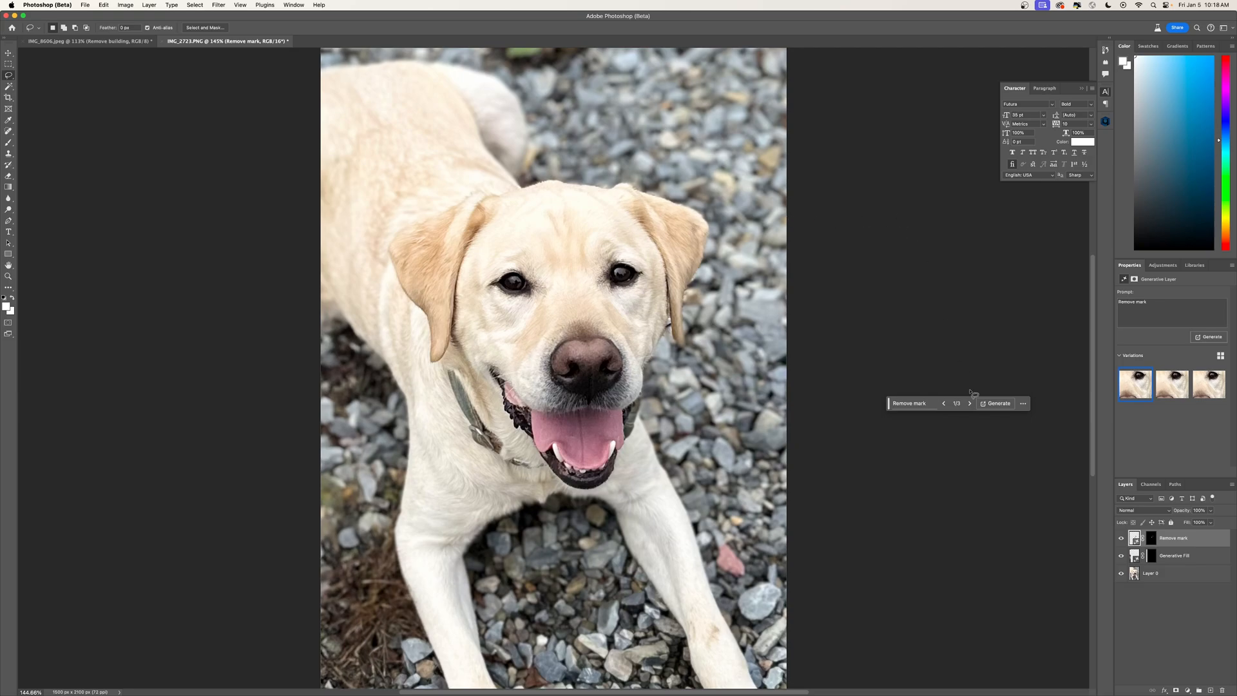
mouse_move(914, 343)
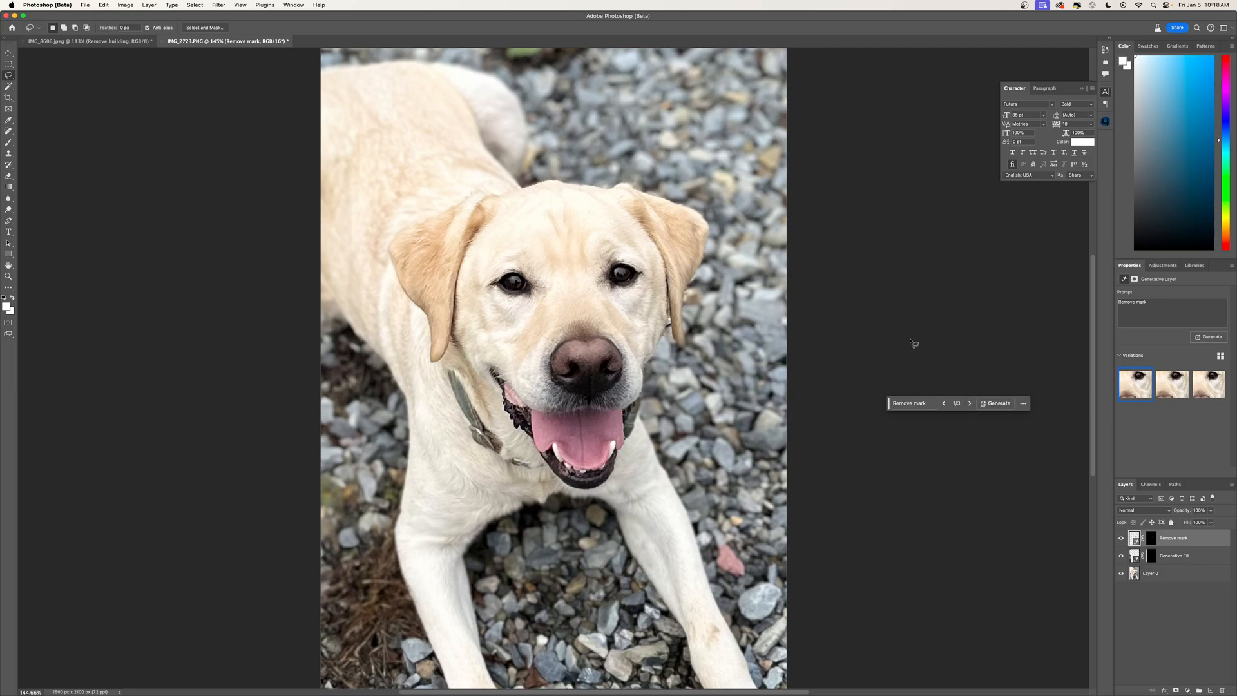